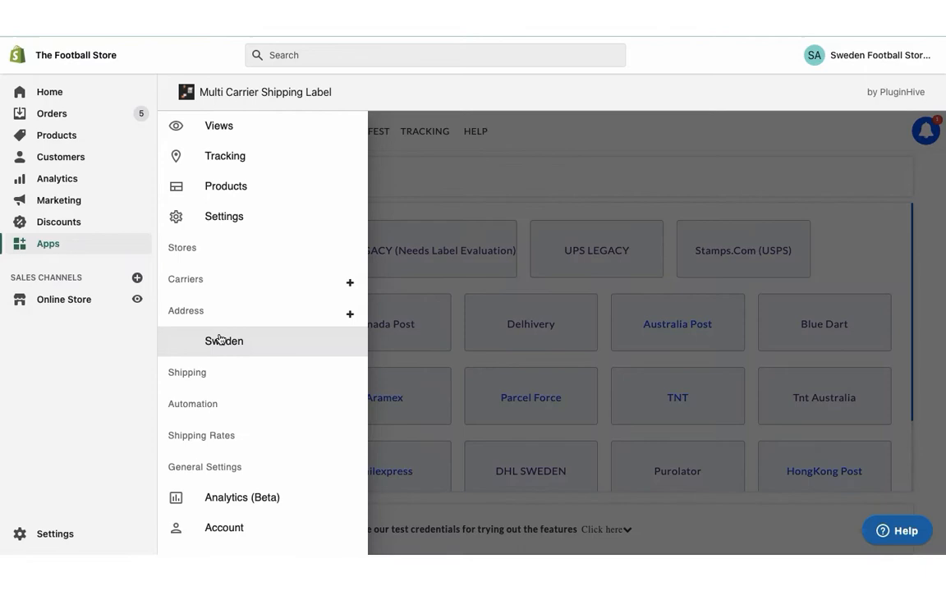
Step: View the Sweden sender address, then return to the app's navigation menu
left_click(218, 340)
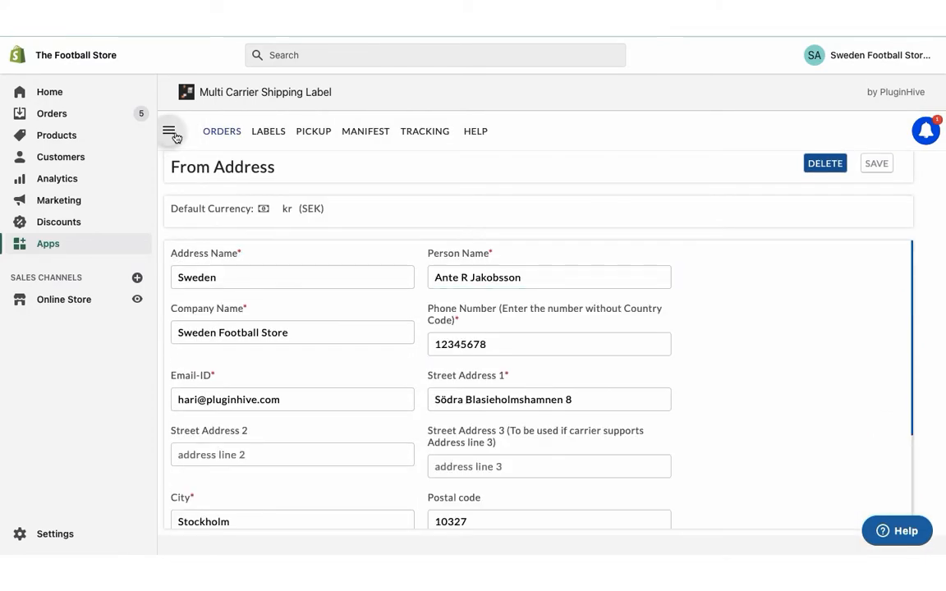
left_click(172, 132)
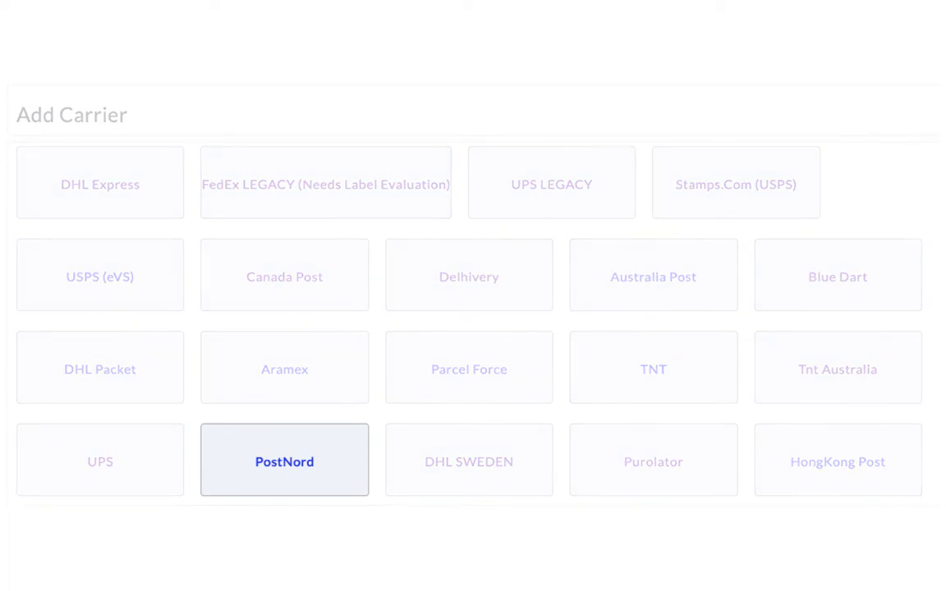
Step: Choose PostNord from the carrier list and start a personal PostNord account signup
left_click(284, 460)
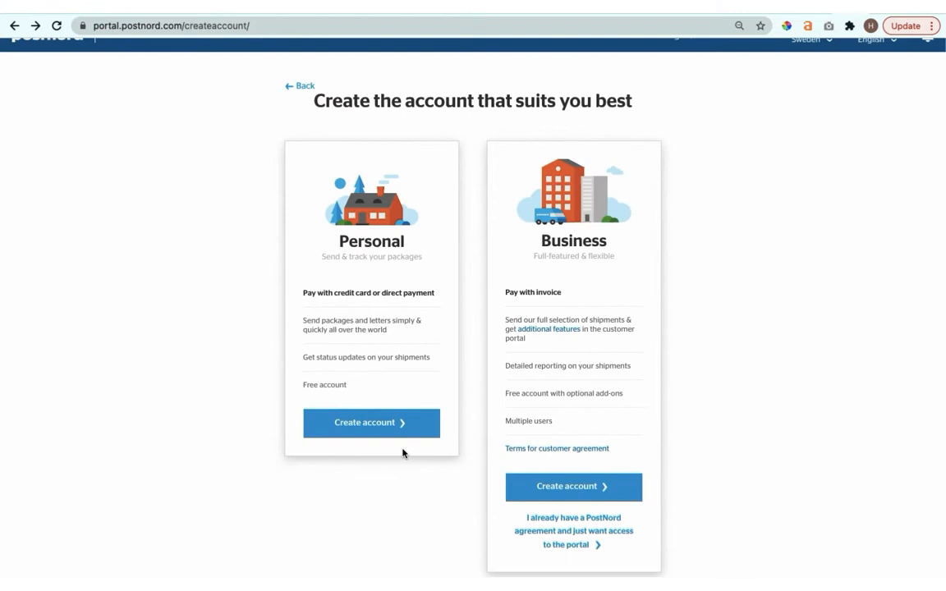
left_click(372, 424)
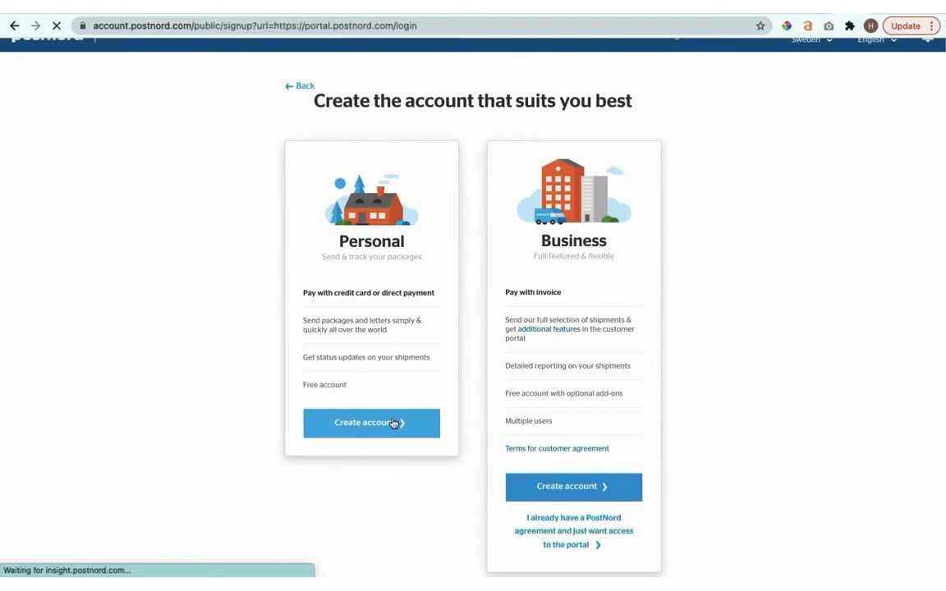
left_click(371, 422)
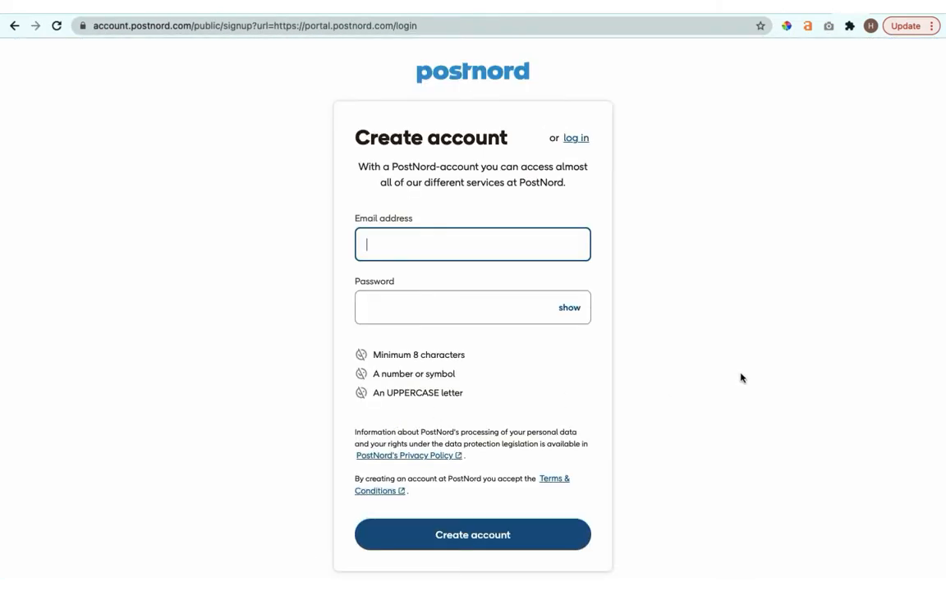
Step: Return from the signup form to the personal/business account type choice
left_click(474, 534)
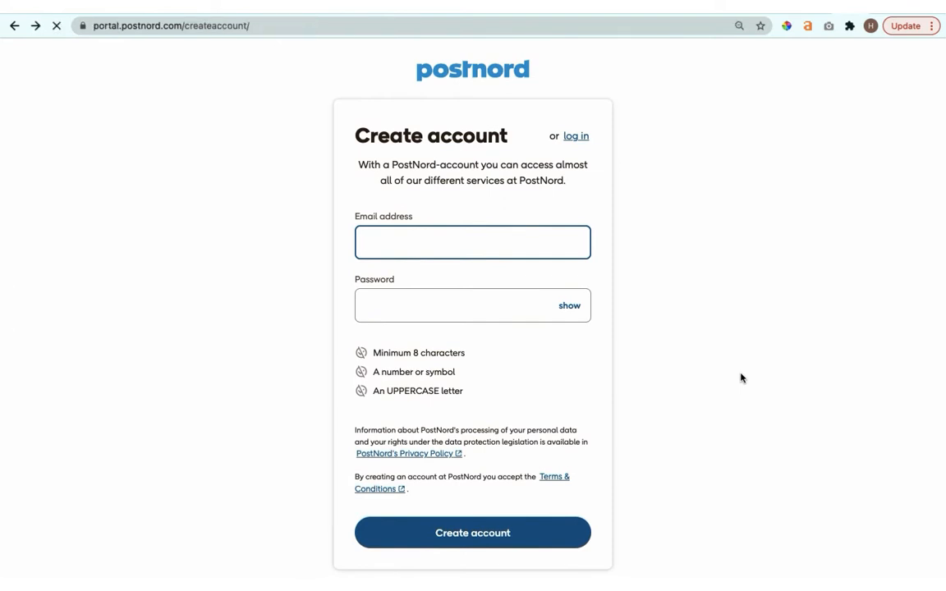
left_click(473, 532)
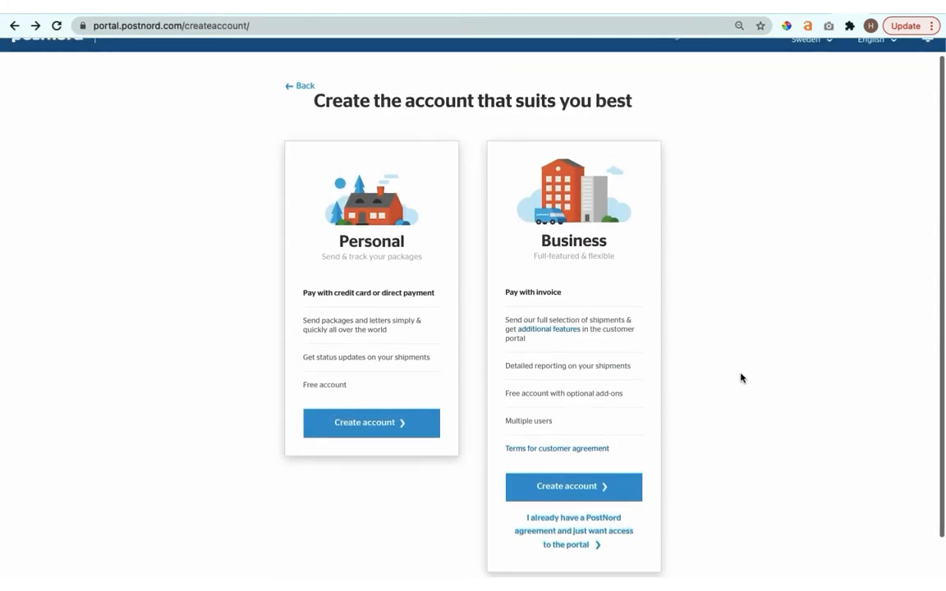
left_click(573, 486)
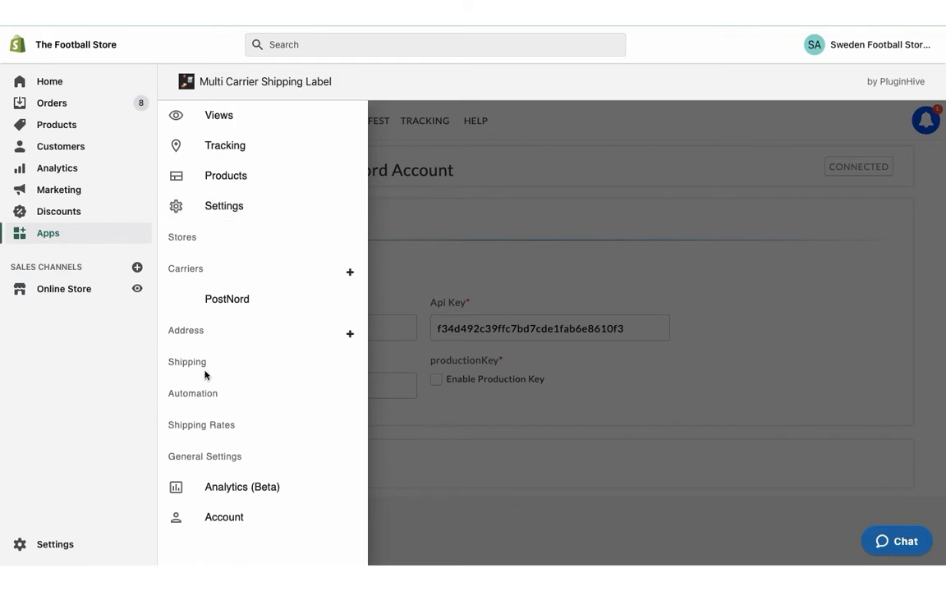
Step: Edit Auto Rule For PostNord in Automation to add Parcel and Pallet services
left_click(194, 394)
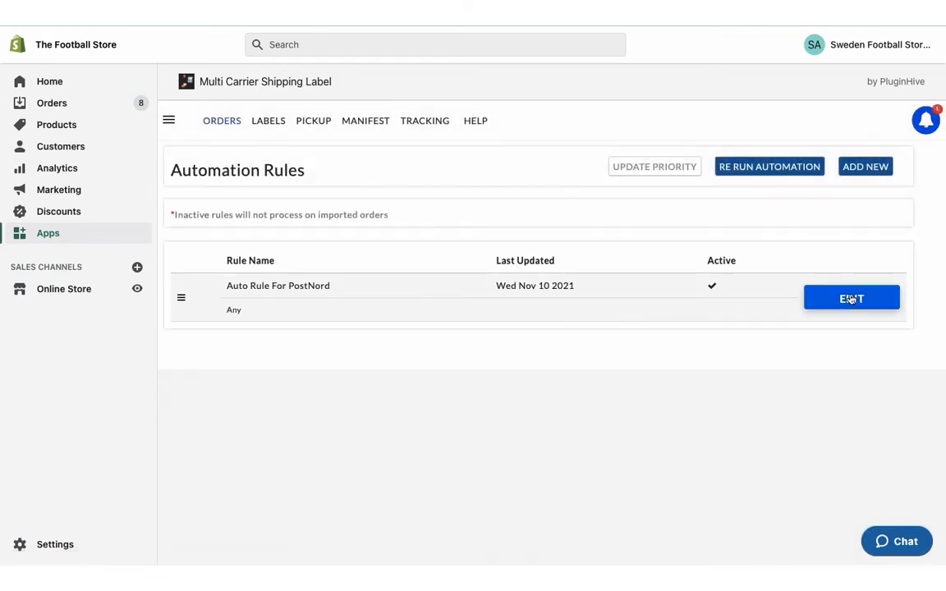
left_click(851, 297)
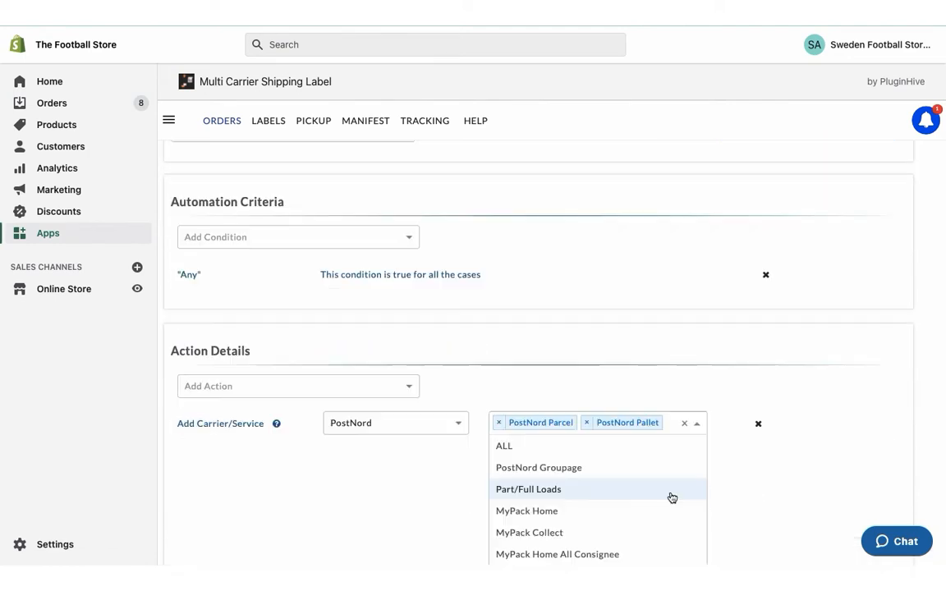
left_click(539, 467)
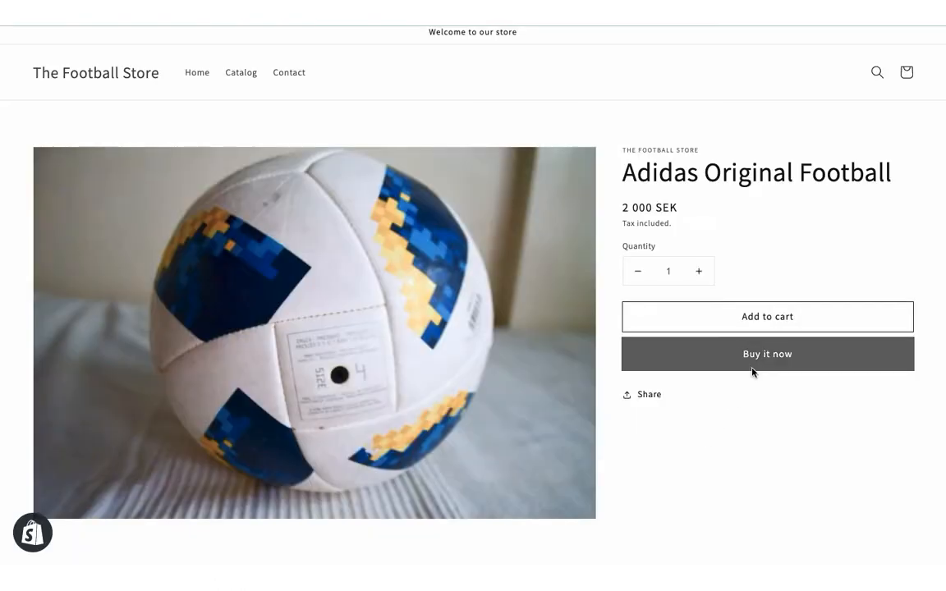
Step: Buy the Adidas Original Football and continue to payment with Free Shipping to Solna, Sweden
left_click(766, 355)
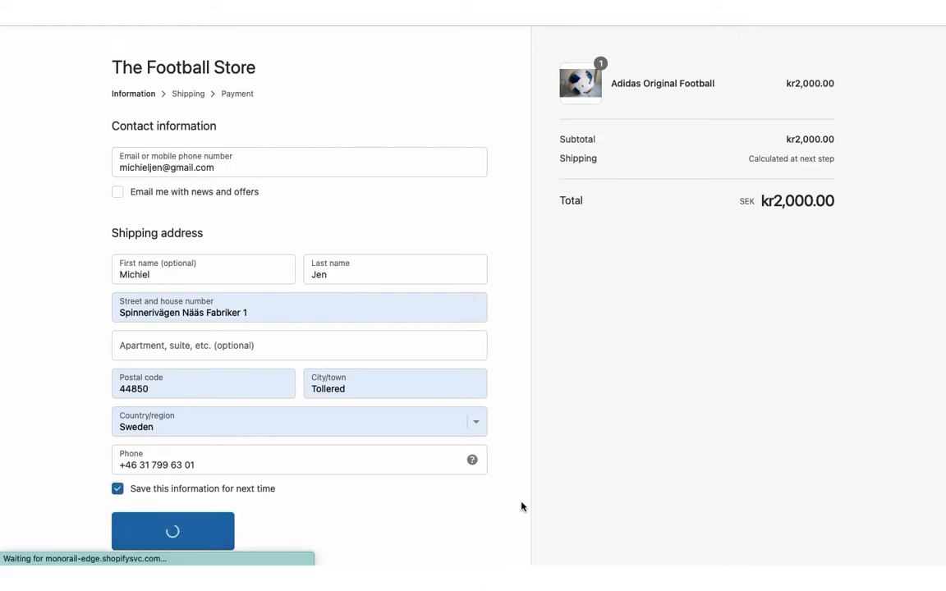
left_click(172, 526)
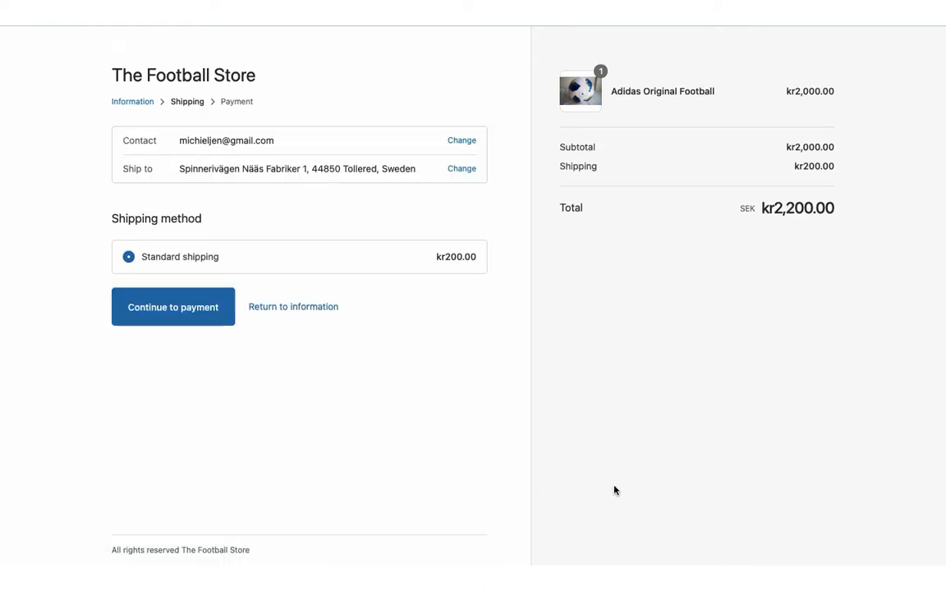
left_click(173, 307)
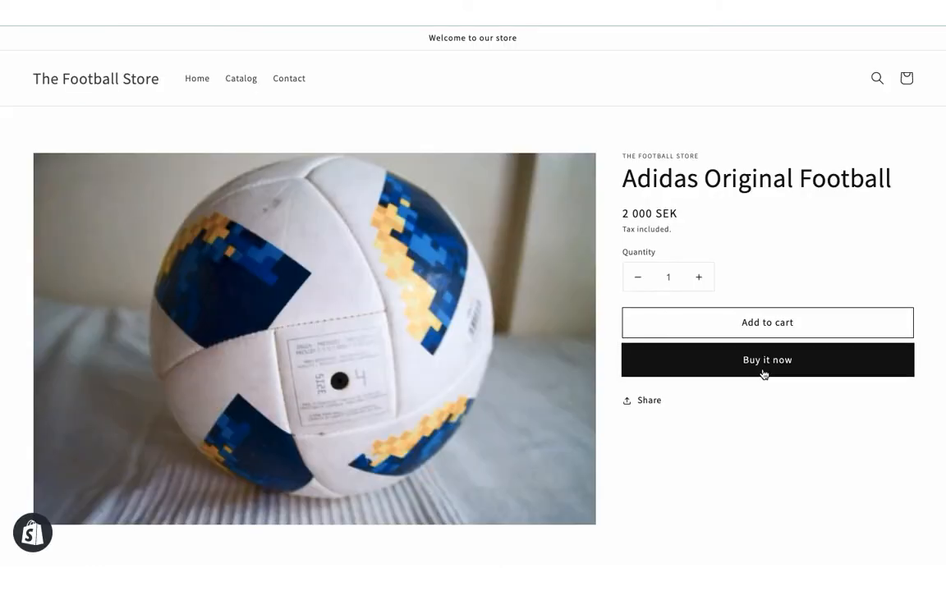
Step: Place a second football test order through shipping to payment with free shipping
left_click(767, 360)
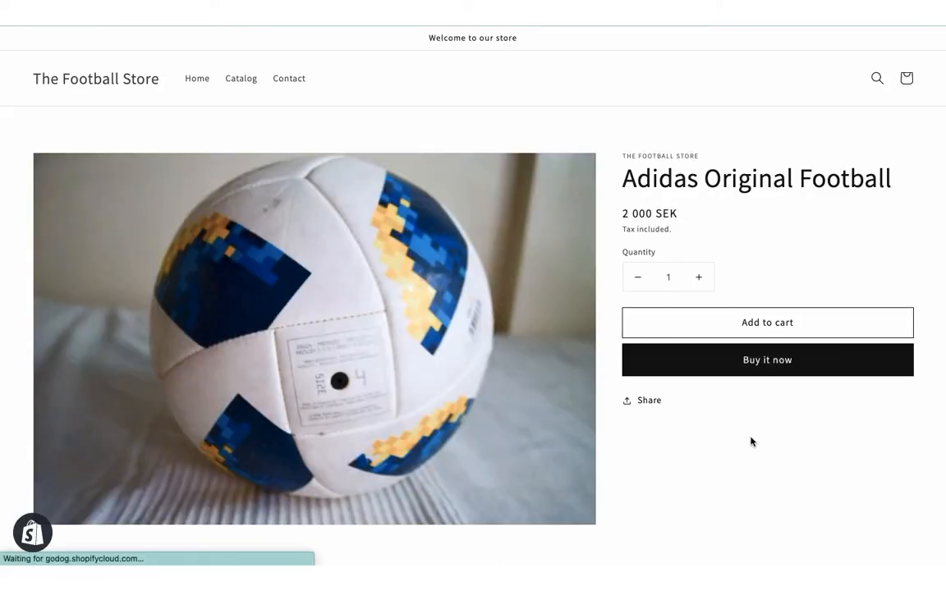
left_click(767, 360)
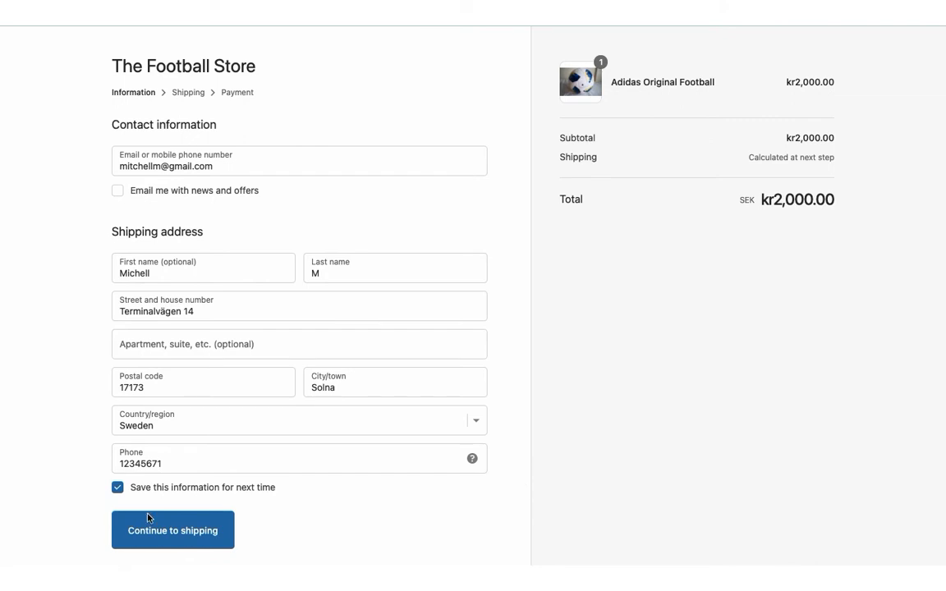
left_click(172, 529)
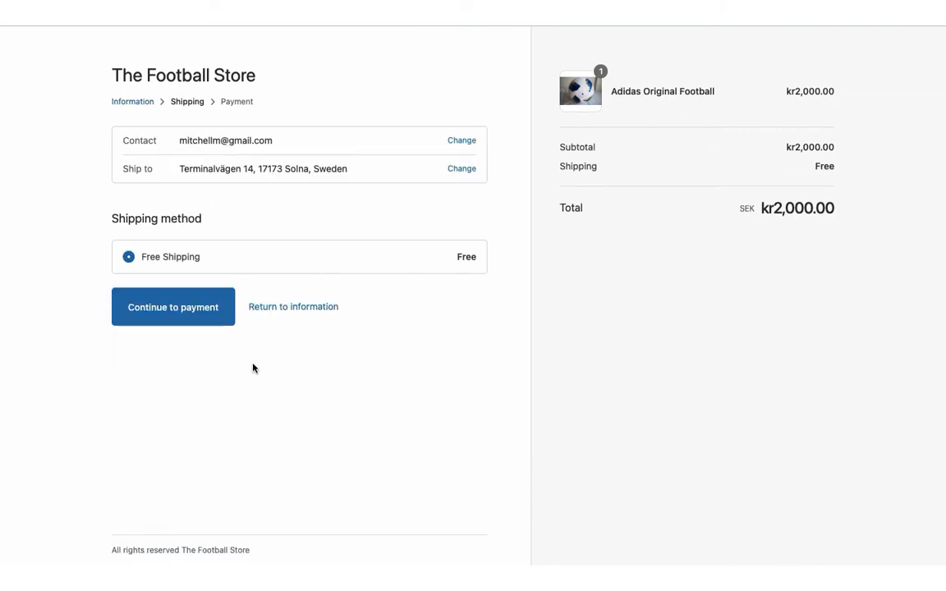
left_click(173, 307)
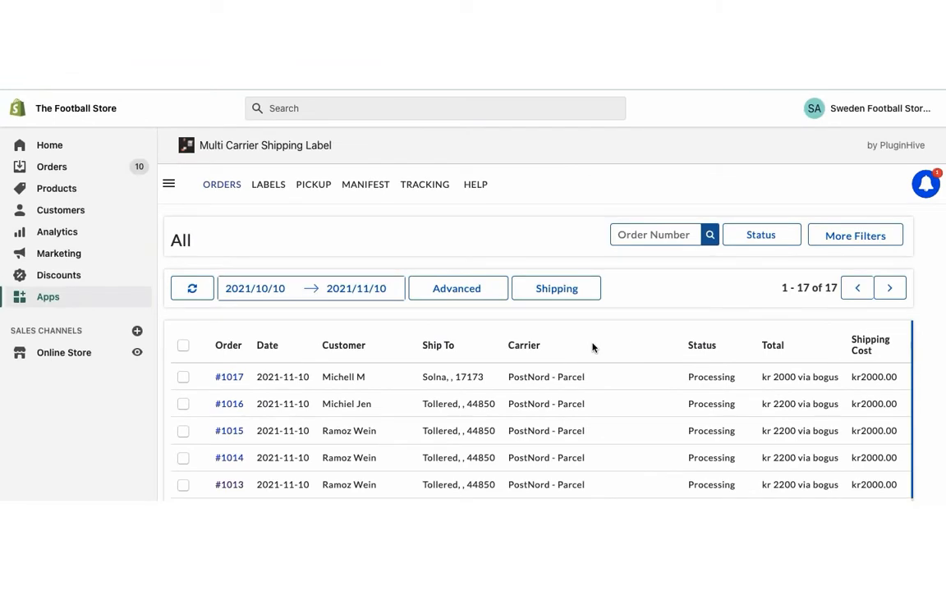
Step: Switch order #1016 to PostNord Express Next Day via Change Carrier And Service and submit
left_click(184, 404)
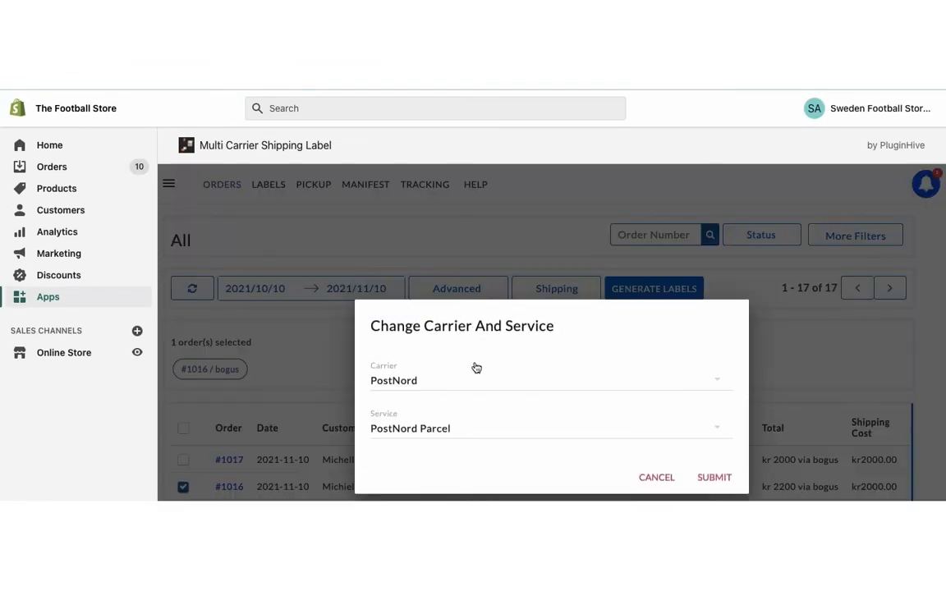
left_click(550, 427)
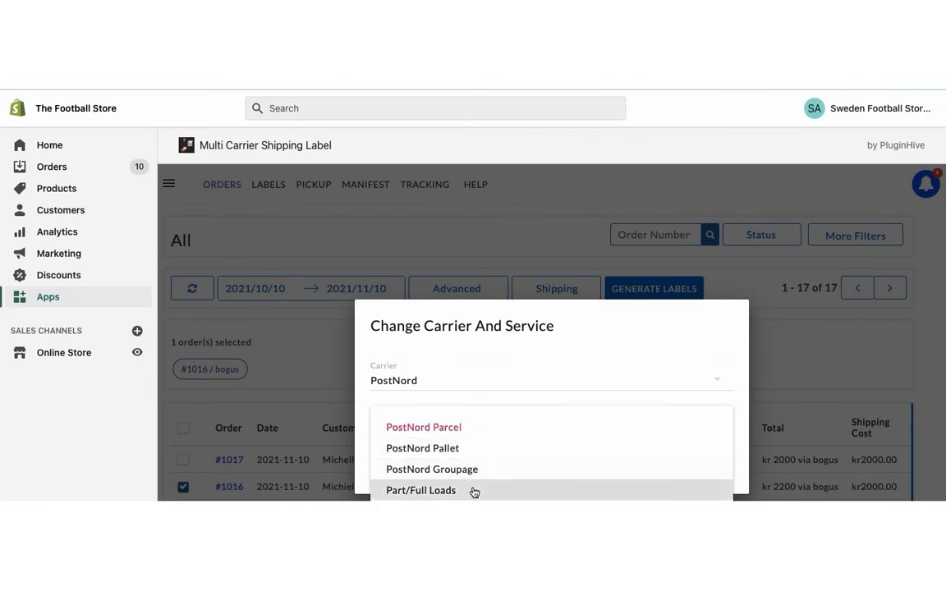
left_click(424, 427)
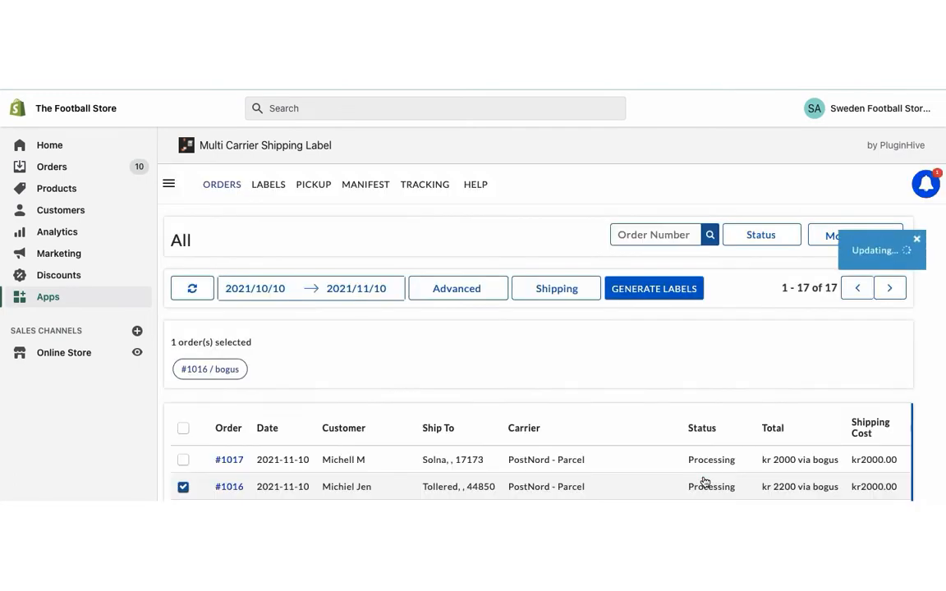
left_click(654, 289)
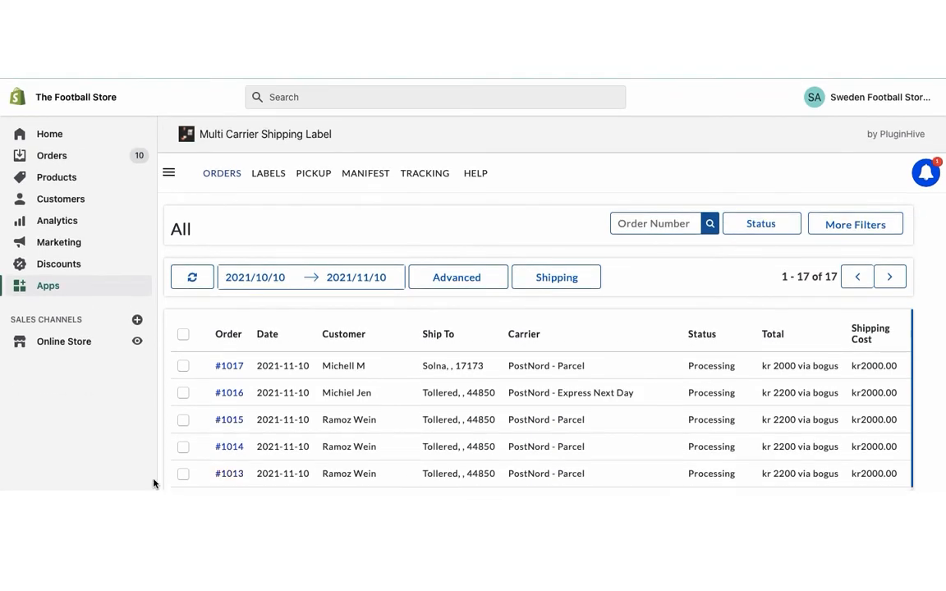
Step: Select orders #1017 and #1016 and generate their labels as a batch
left_click(184, 475)
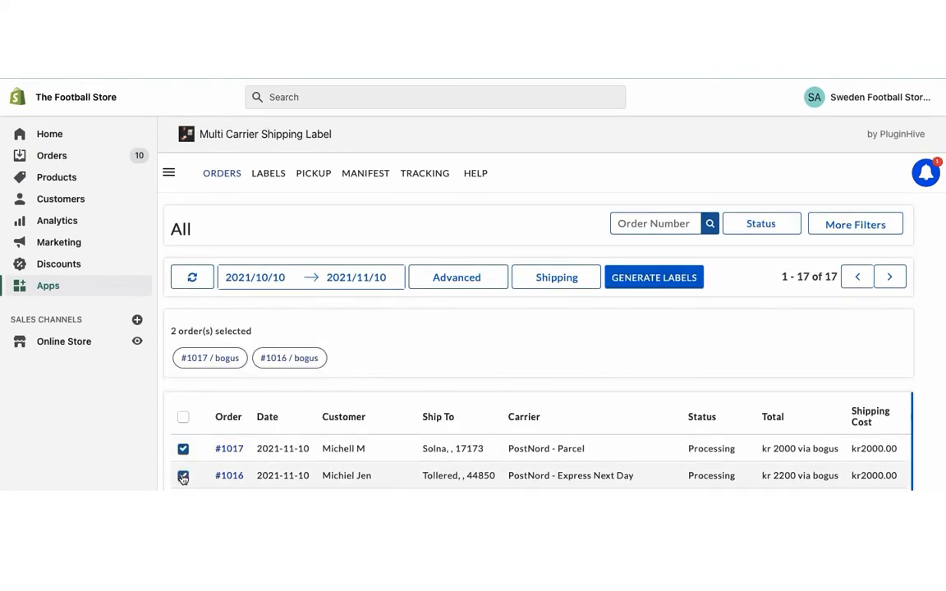
left_click(654, 277)
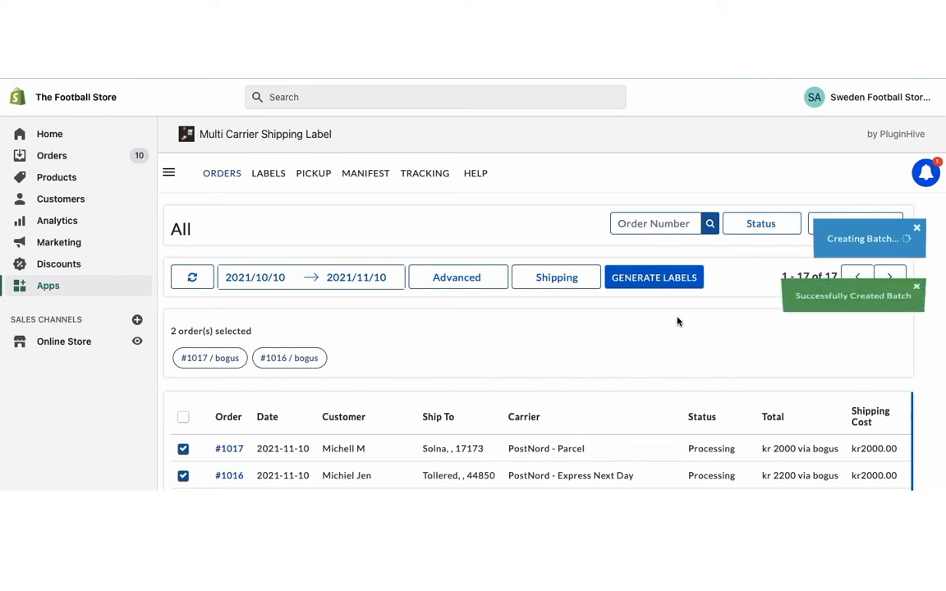
left_click(654, 276)
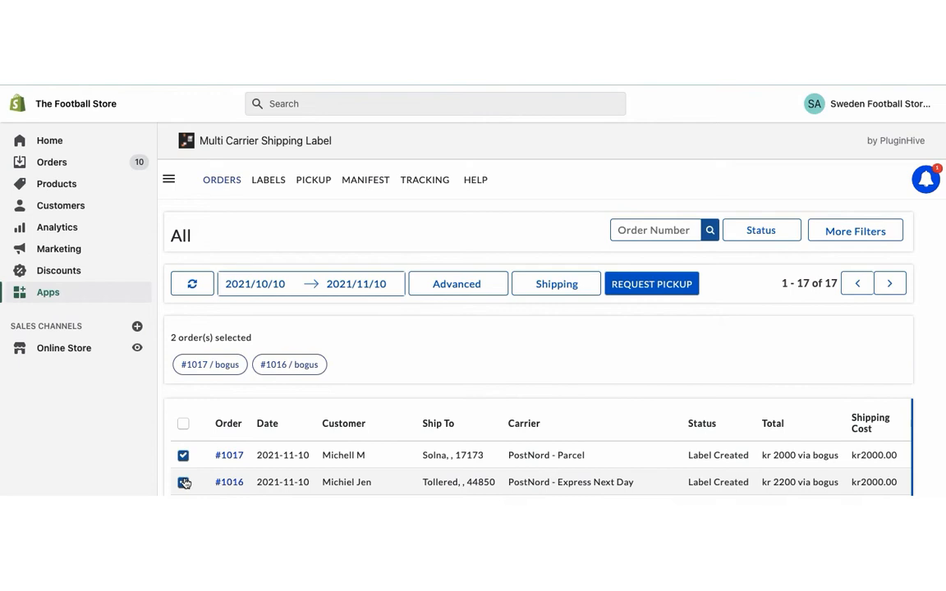
Step: Request pickup for orders #1017 and #1016 and mark both as shipped
left_click(651, 283)
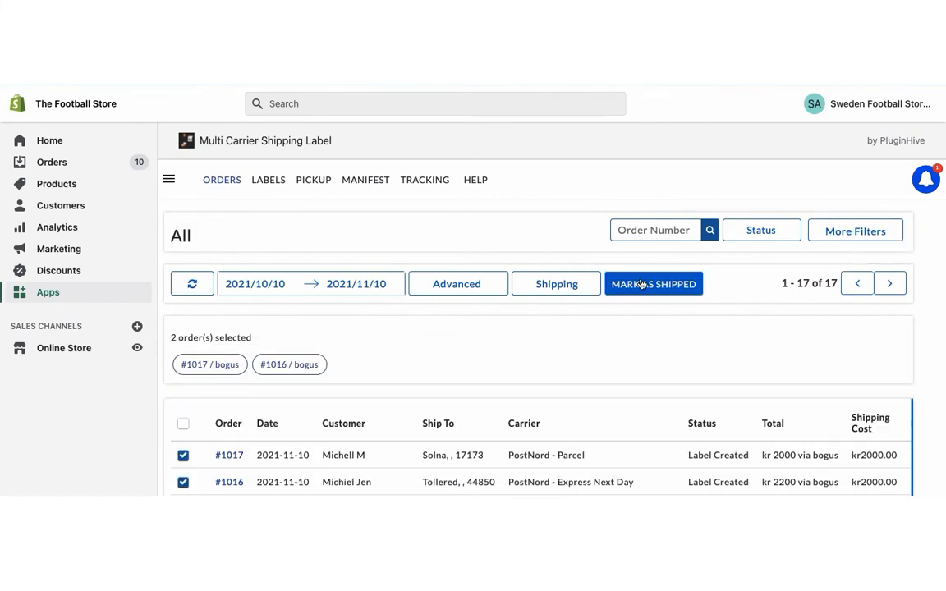
left_click(653, 283)
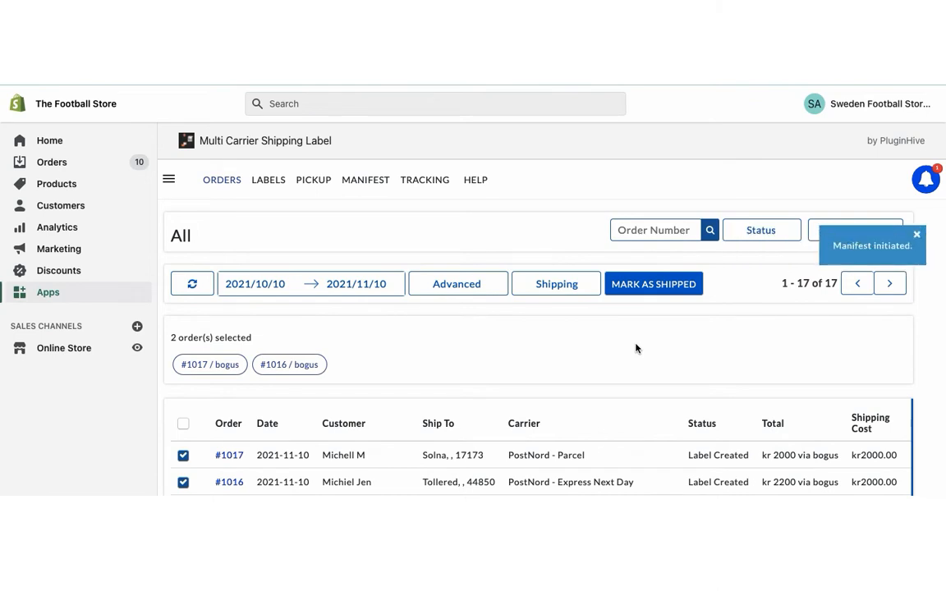
left_click(653, 283)
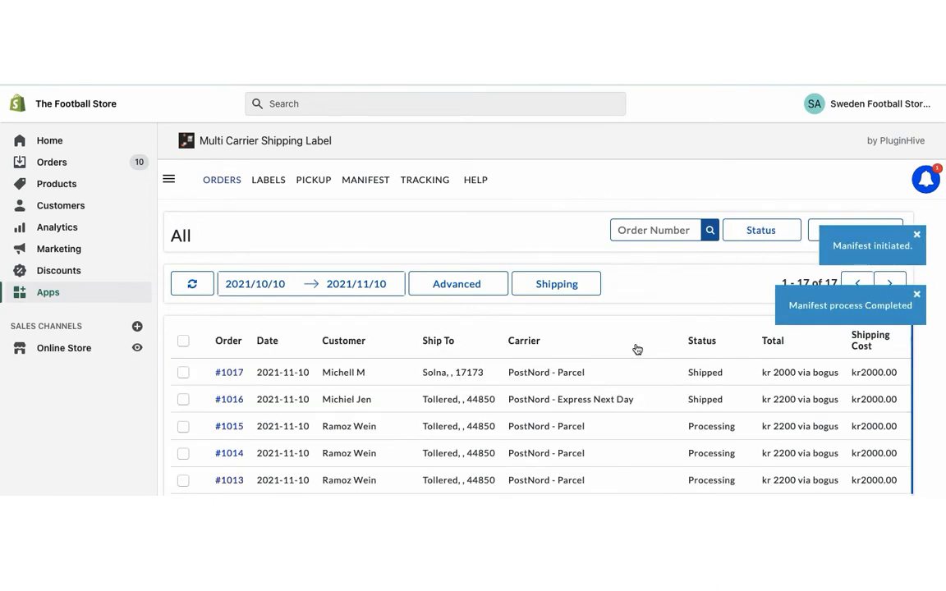
left_click(364, 179)
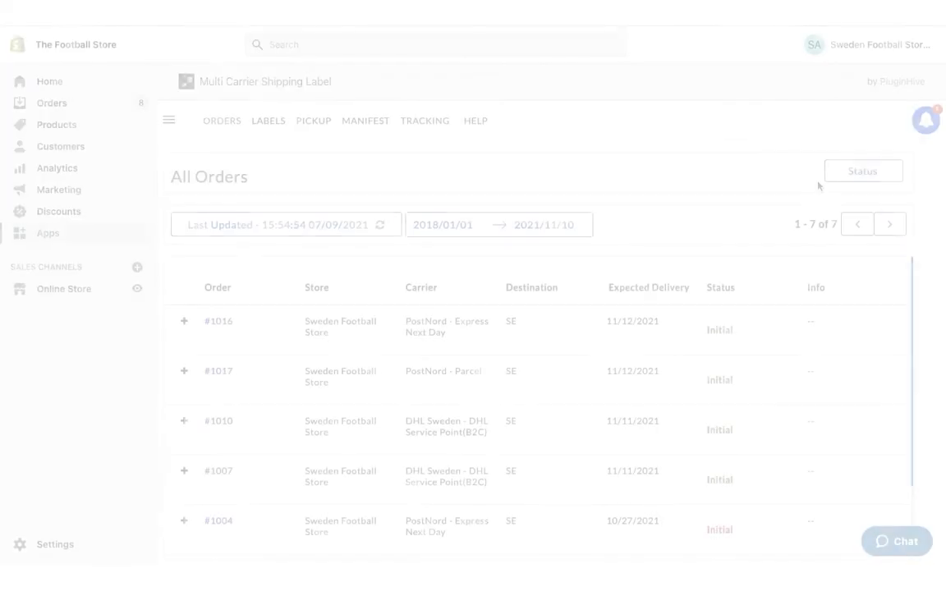
Step: Show the Tracking page Status filter options: Initial, In Transit, Out For Delivery, Delivered, Exceptions
left_click(863, 171)
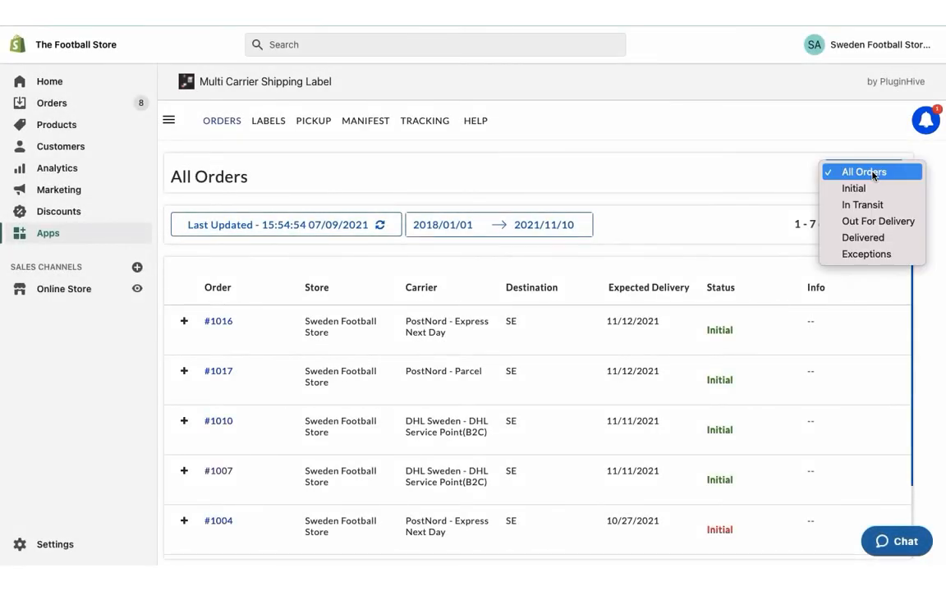
mouse_move(878, 220)
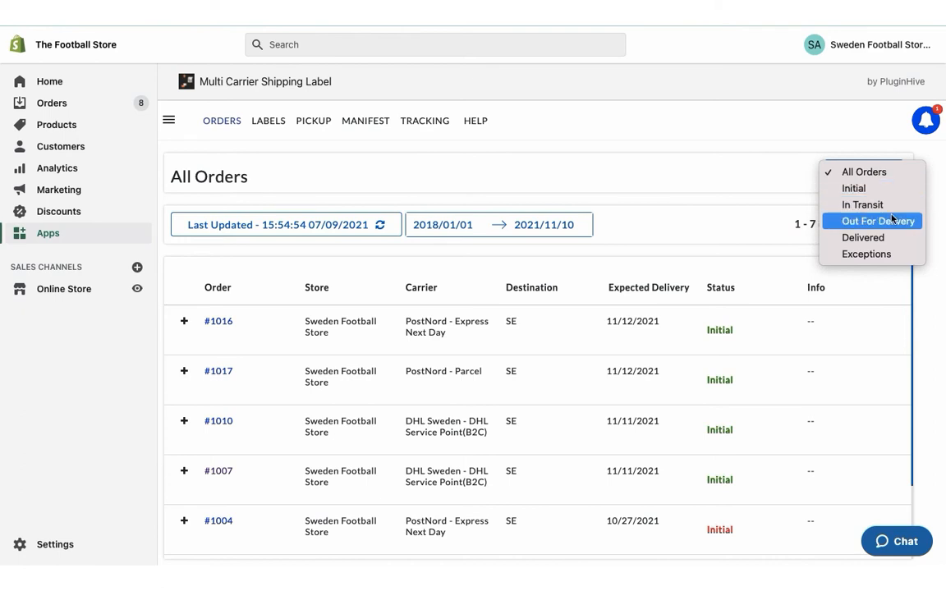
mouse_move(927, 291)
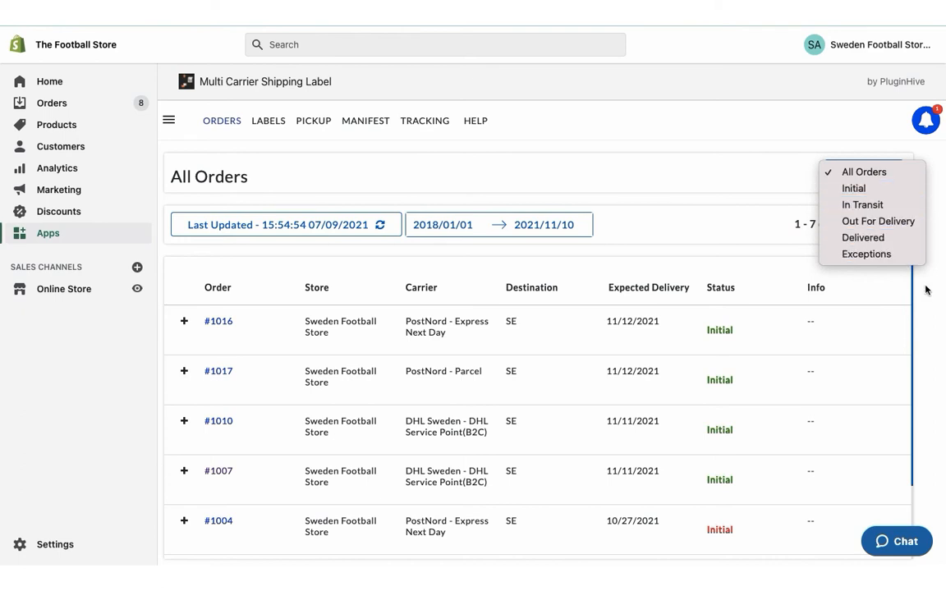